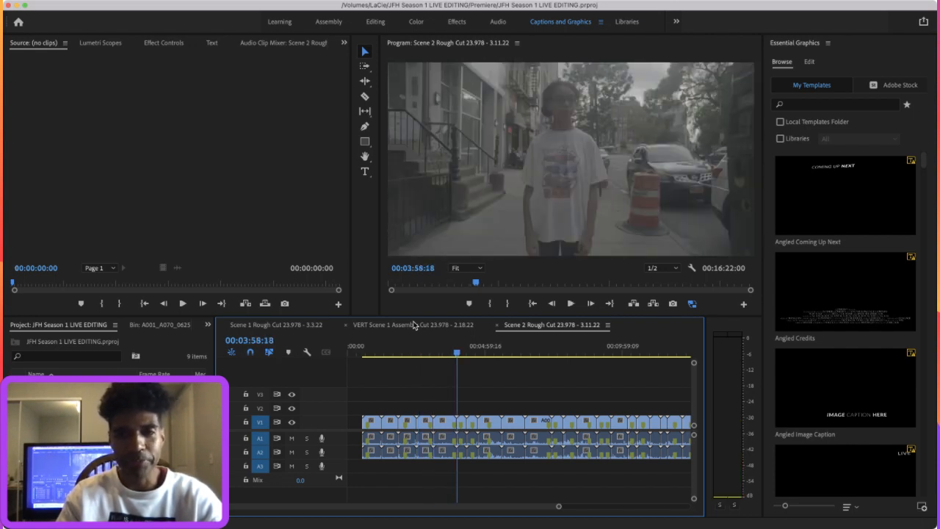
Step: Scrub the playhead from about 00:03:59 forward to roughly 00:13:21, the bench shot
{"action": "left_click", "coordinate": [570, 303]}
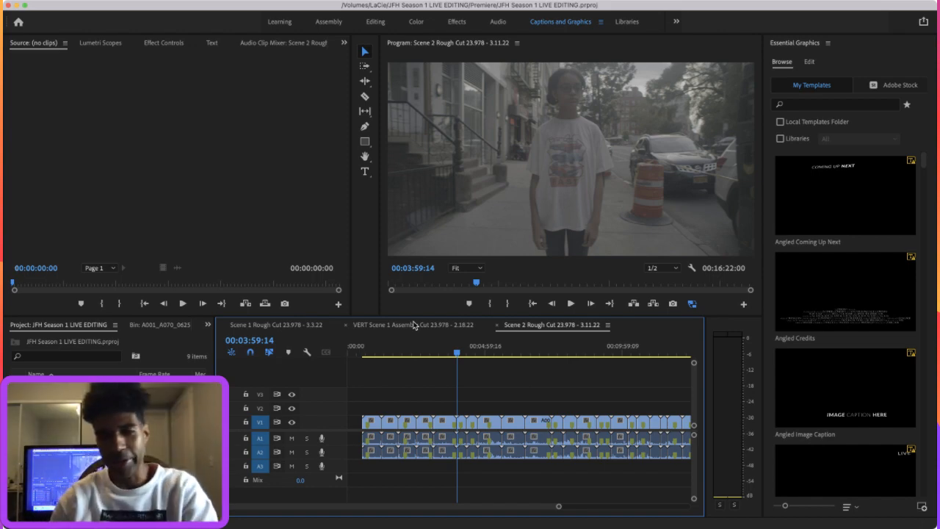
{"action": "left_click", "coordinate": [571, 303]}
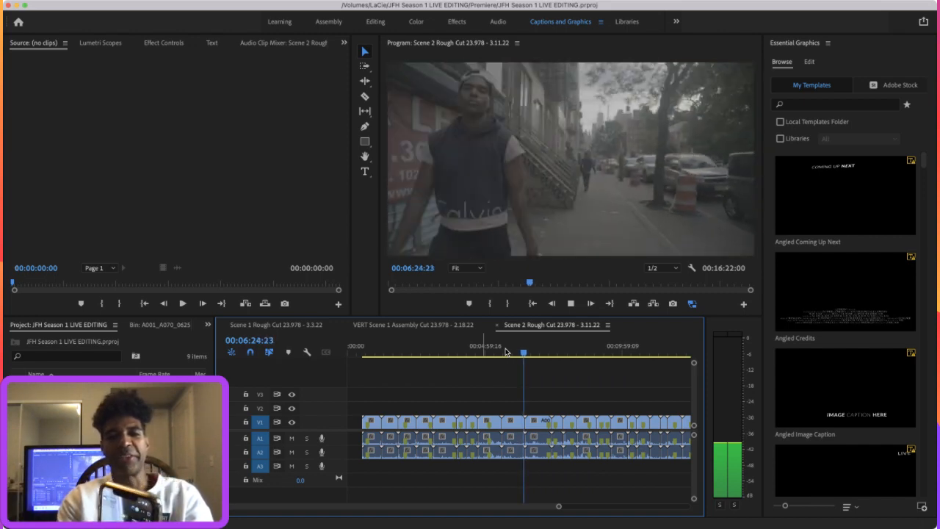
{"action": "left_click", "coordinate": [523, 354]}
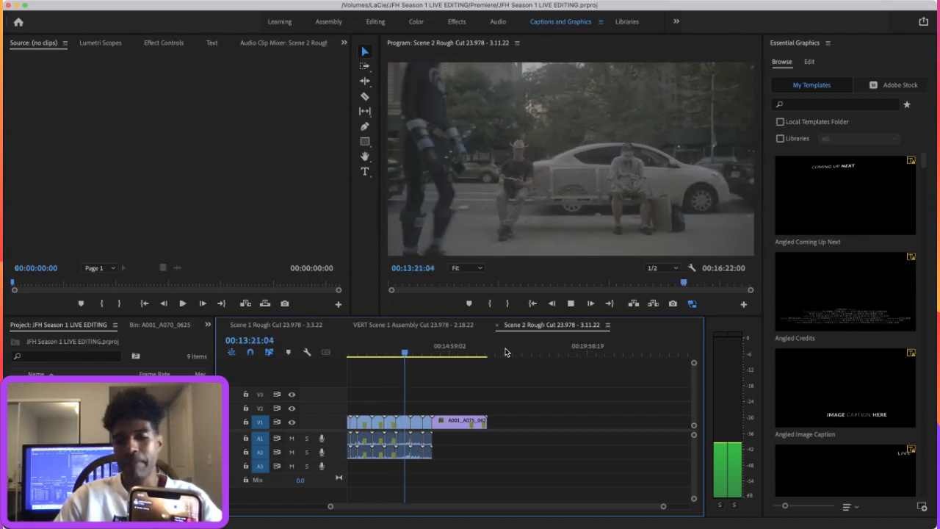
Step: Move the playhead to the sequence end at 00:16:22, then Home back to 00:00:00
{"action": "left_click", "coordinate": [411, 353]}
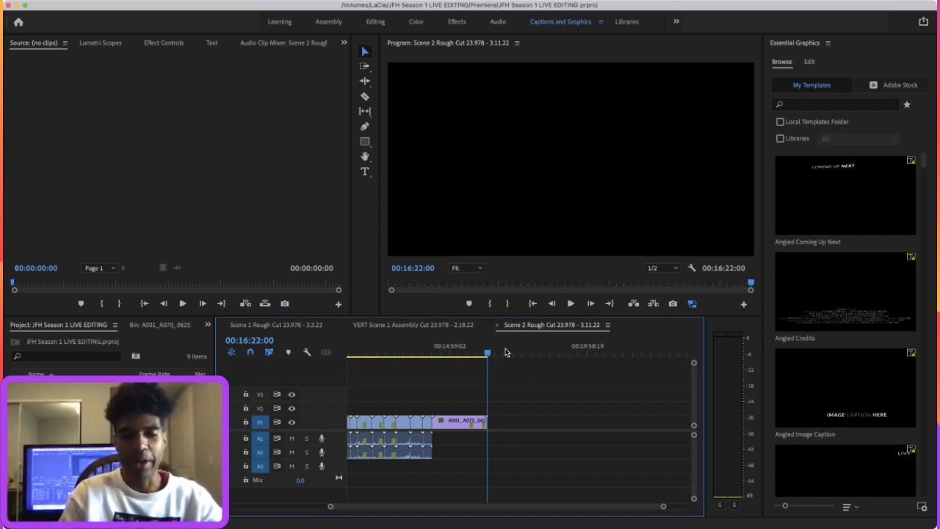
{"action": "left_click", "coordinate": [373, 352]}
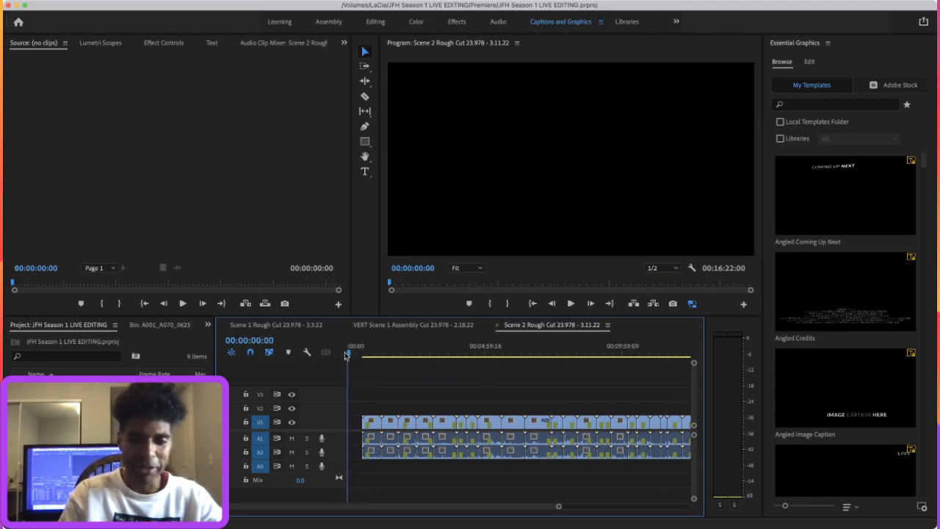
Step: Scrub from 00:00:00 forward to about 00:01:15:20, the park-table shot
{"action": "left_click", "coordinate": [382, 352]}
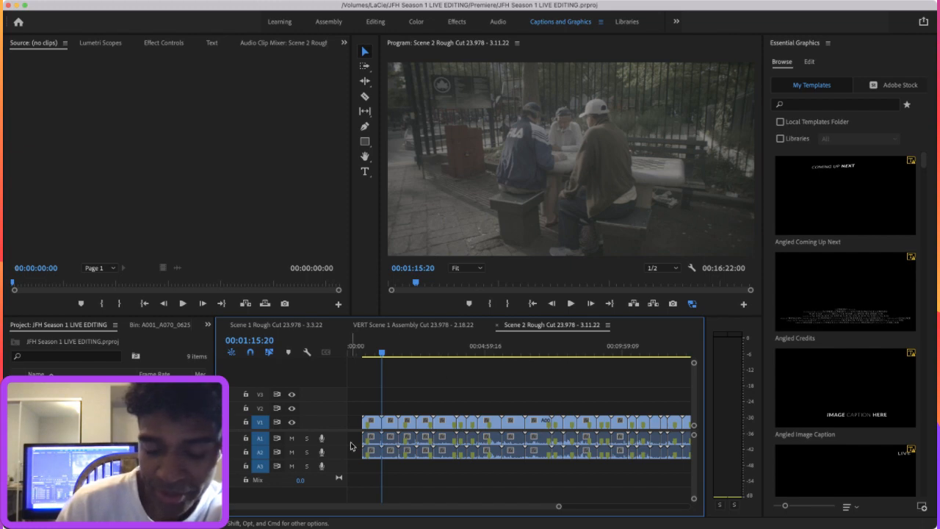
{"action": "mouse_move", "coordinate": [174, 88]}
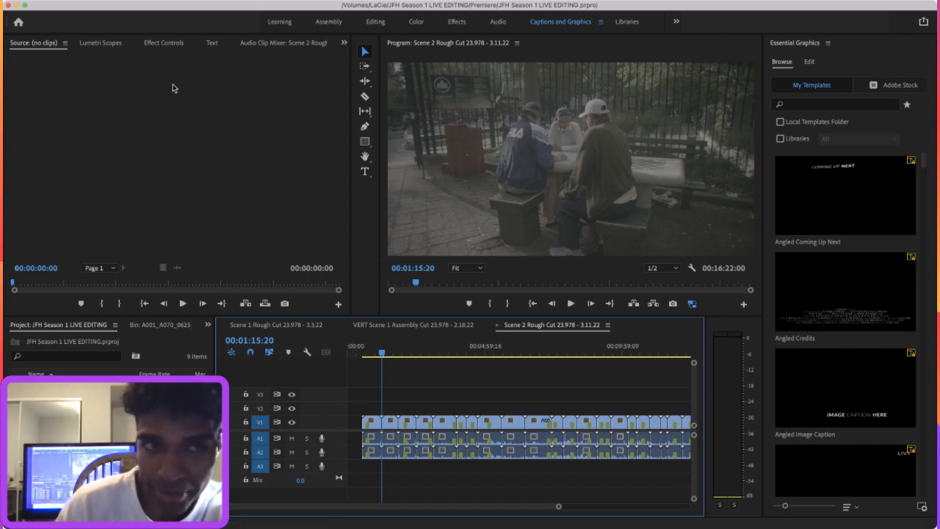